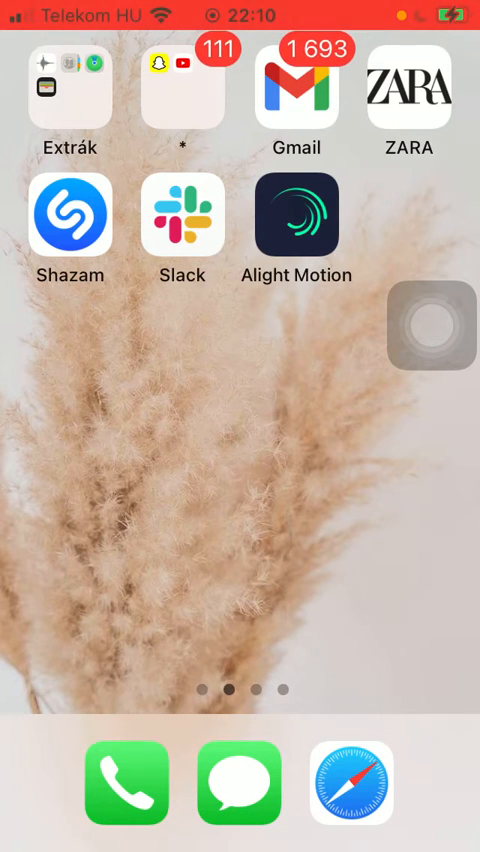
Launch Alight Motion and bring up the new project setup sheet.
{"action": "left_click", "coordinate": [296, 217]}
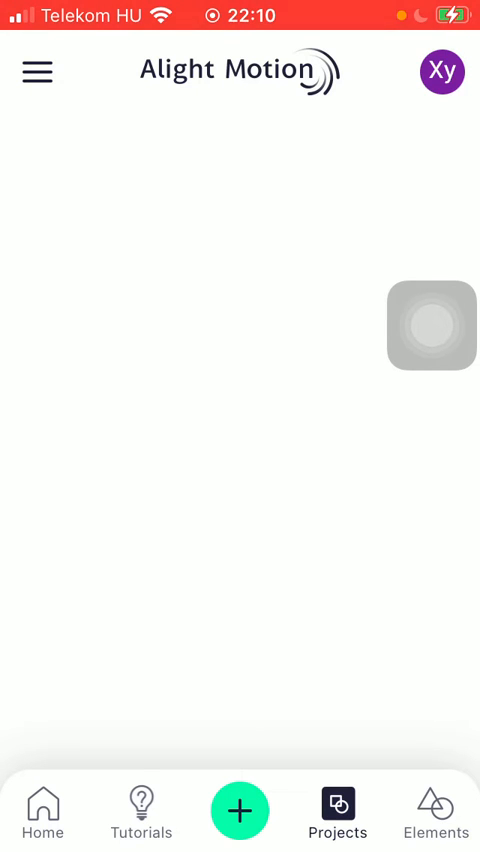
{"action": "left_click", "coordinate": [240, 810]}
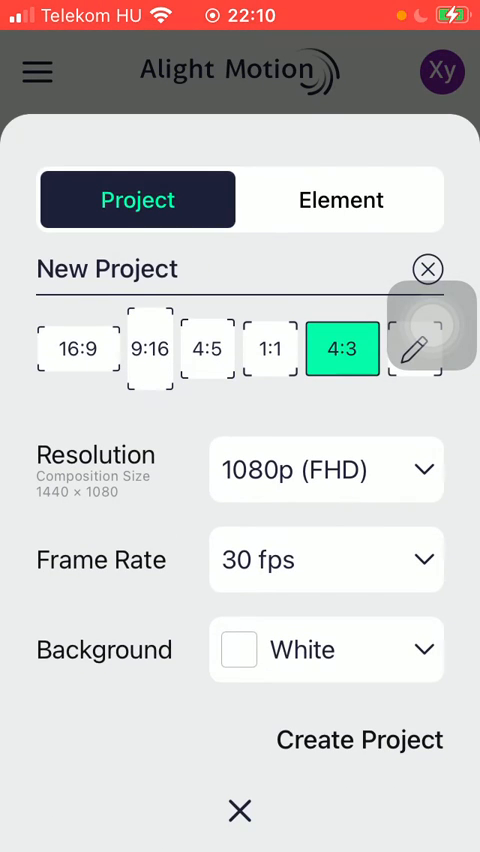
Create 'New Element 1' as a transparent 4:3 element at 720p (HD) and 25 fps.
{"action": "left_click", "coordinate": [341, 200]}
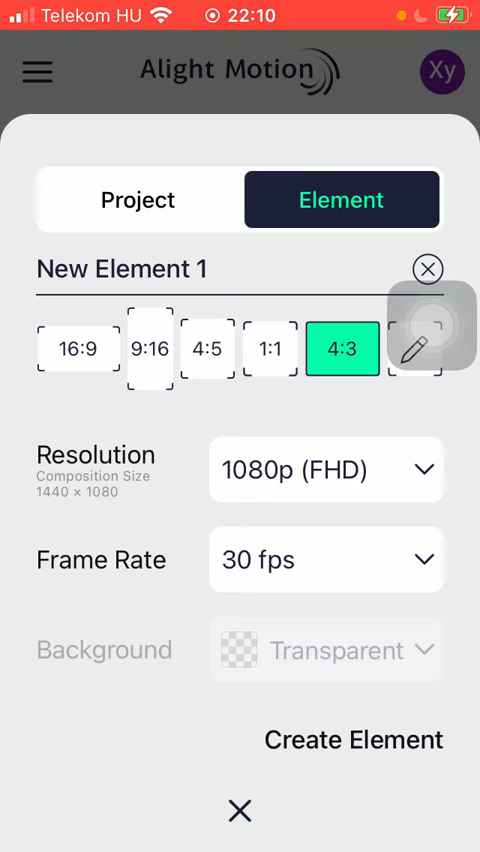
{"action": "left_click", "coordinate": [326, 469]}
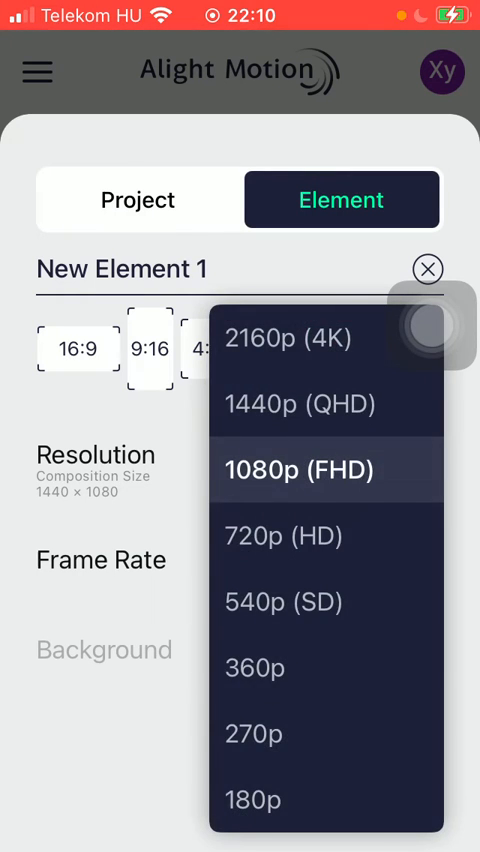
{"action": "left_click", "coordinate": [294, 536]}
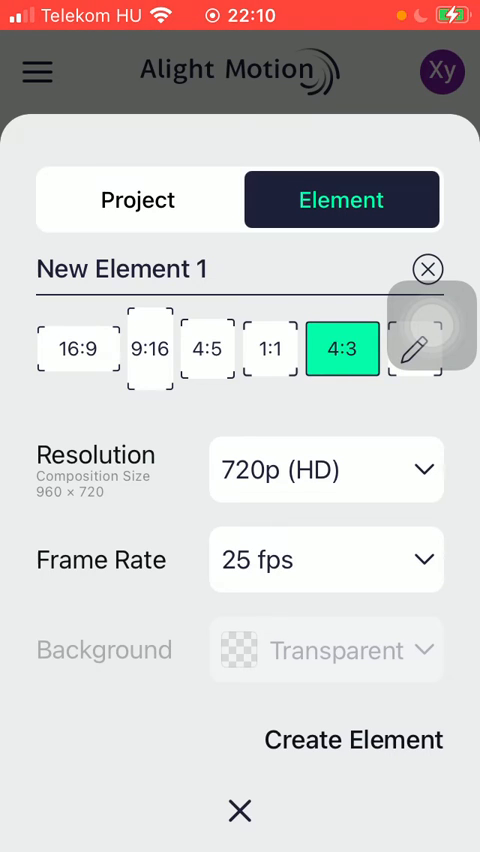
{"action": "left_click", "coordinate": [354, 740]}
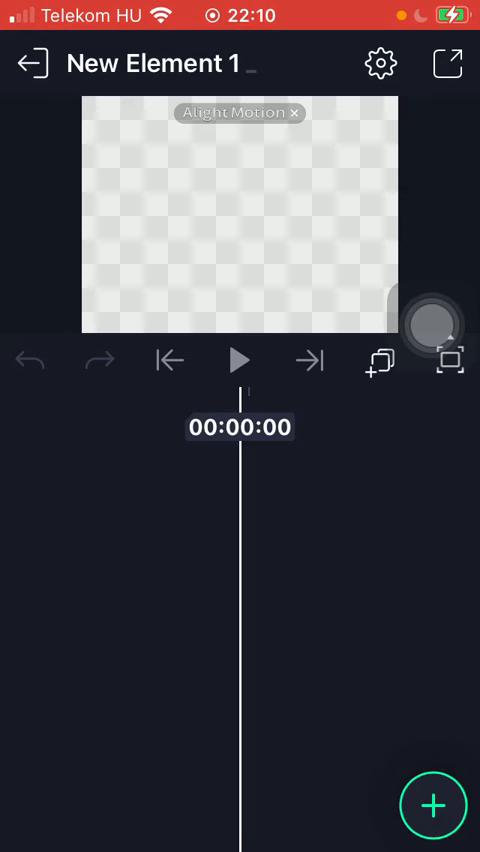
Open the add-layer menu offering shapes, media, audio, text and drawing.
{"action": "left_click", "coordinate": [433, 805]}
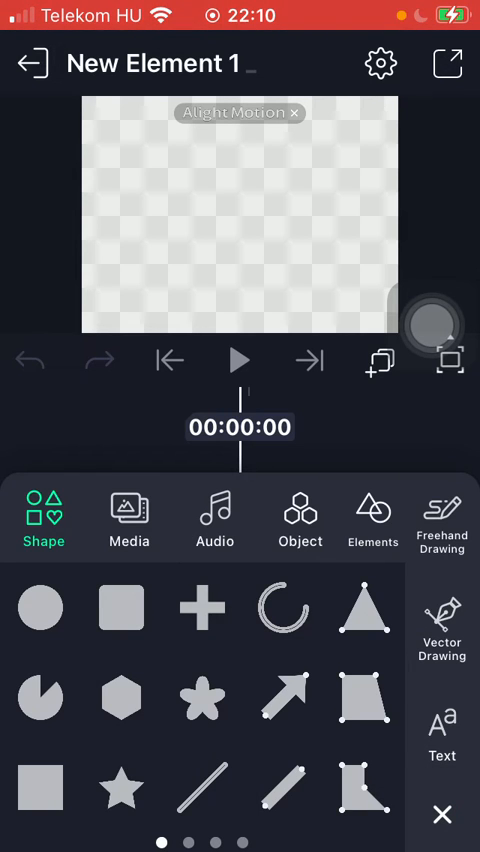